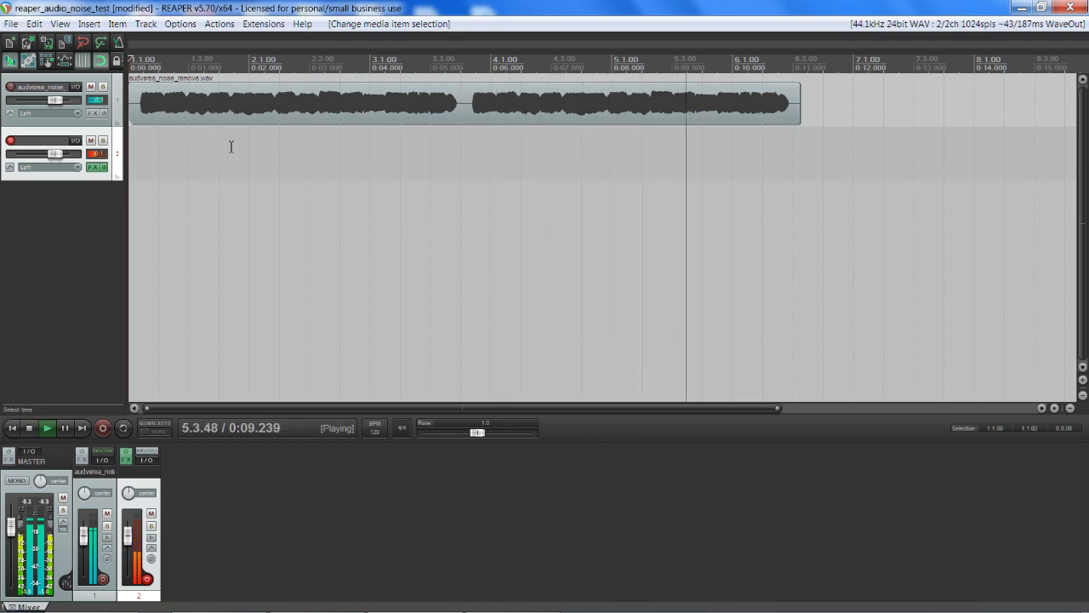
Unmute OBS's Mic/Aux input, return to the voice project, then bring OBS back up.
{"action": "left_click", "coordinate": [29, 427]}
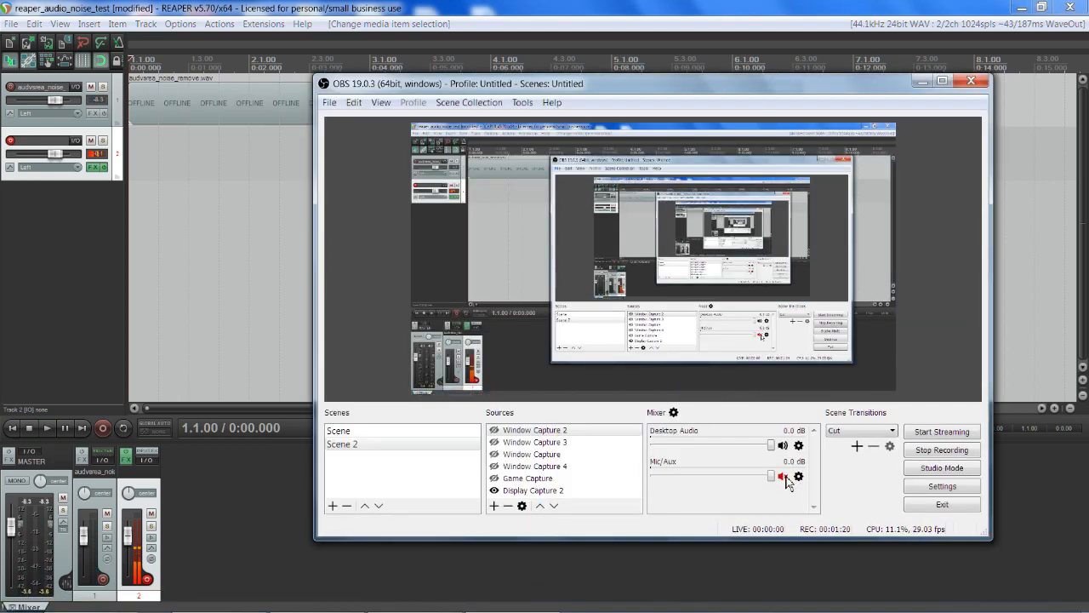
{"action": "left_click", "coordinate": [783, 477]}
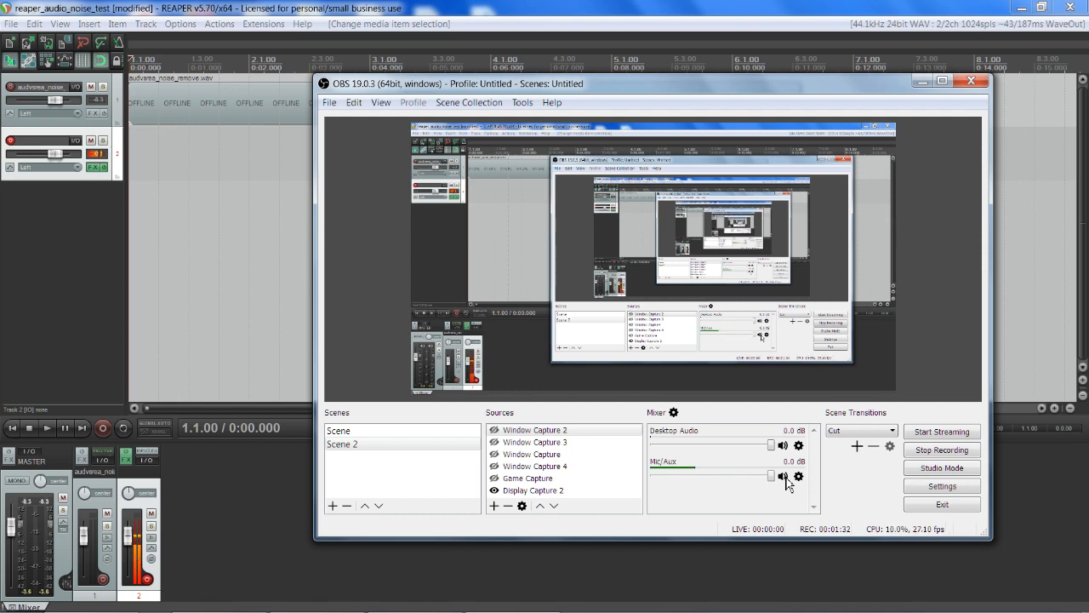
{"action": "left_click", "coordinate": [782, 476]}
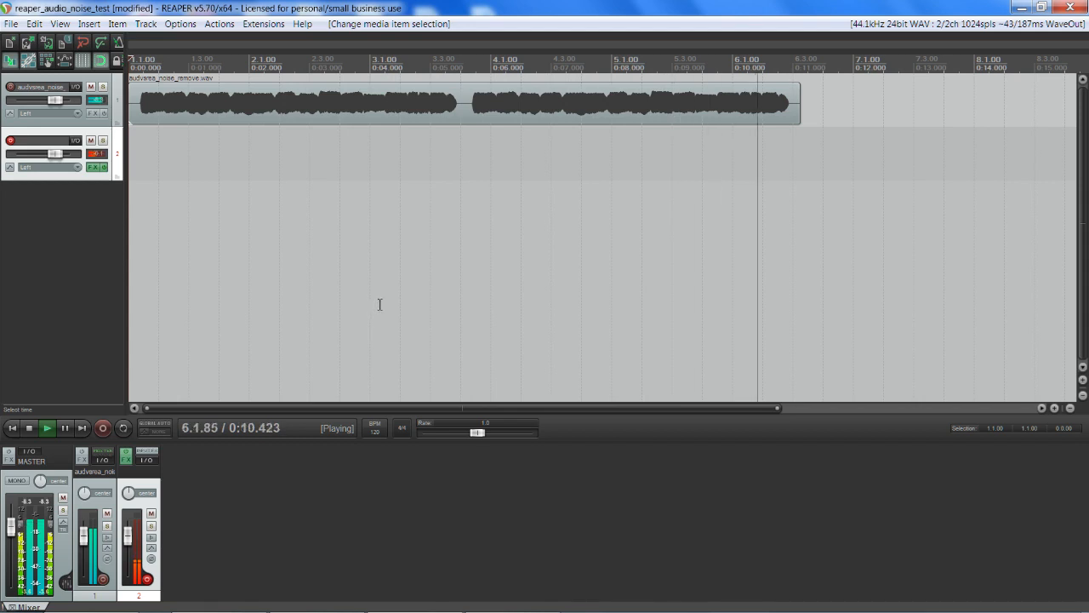
{"action": "left_click", "coordinate": [510, 603]}
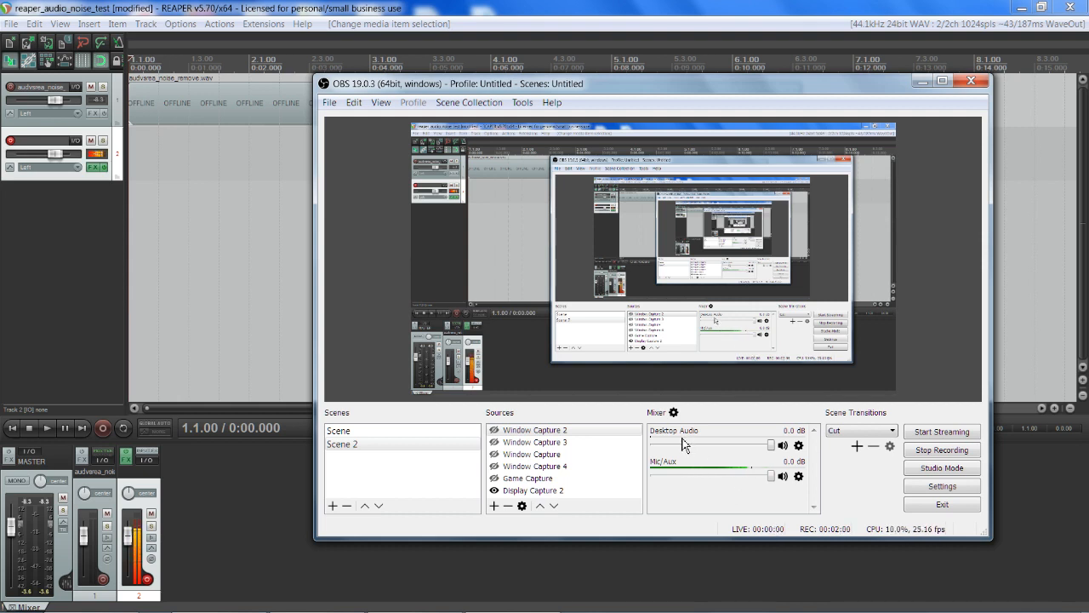
{"action": "mouse_move", "coordinate": [684, 519]}
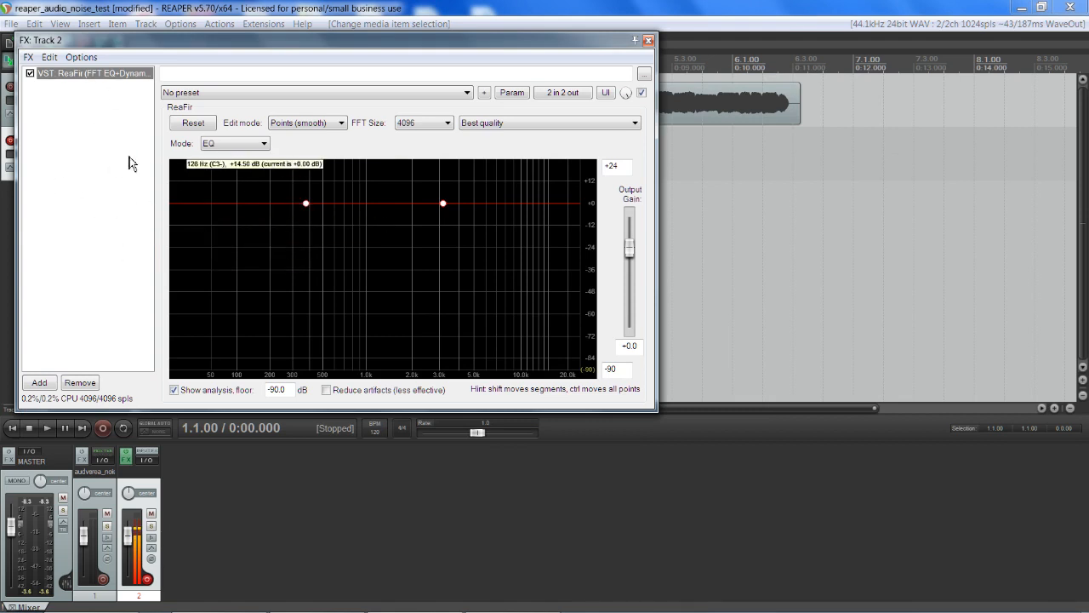
{"action": "right_click", "coordinate": [94, 153]}
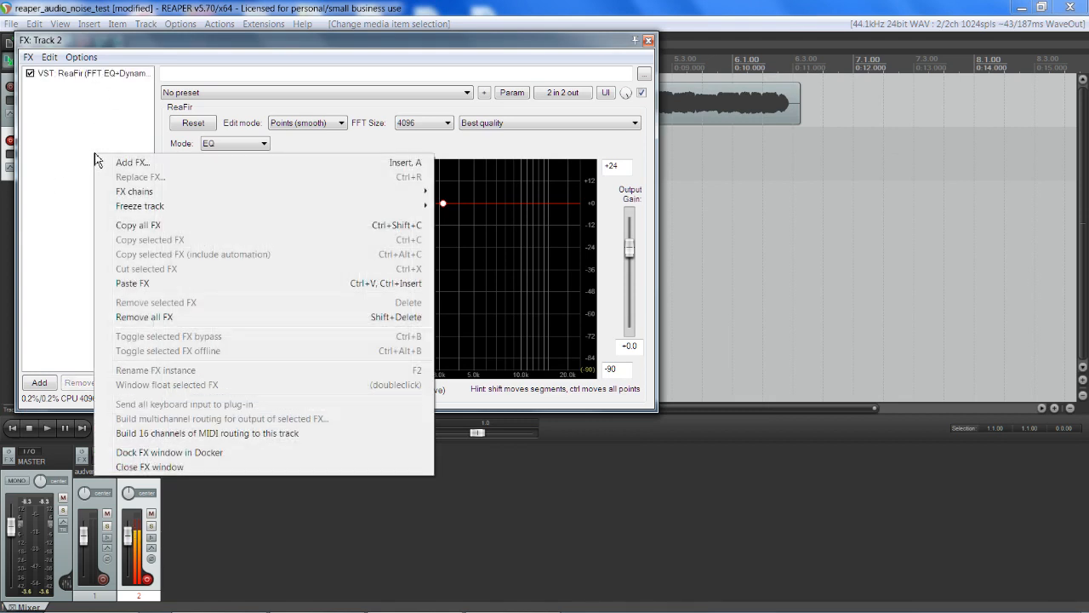
{"action": "mouse_move", "coordinate": [254, 163]}
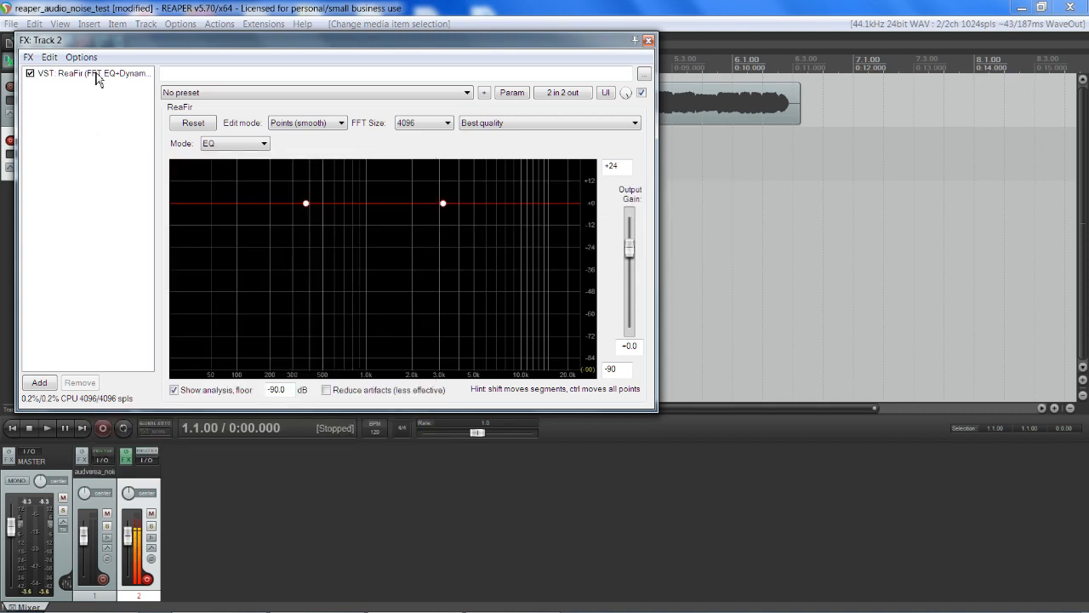
{"action": "mouse_move", "coordinate": [224, 168]}
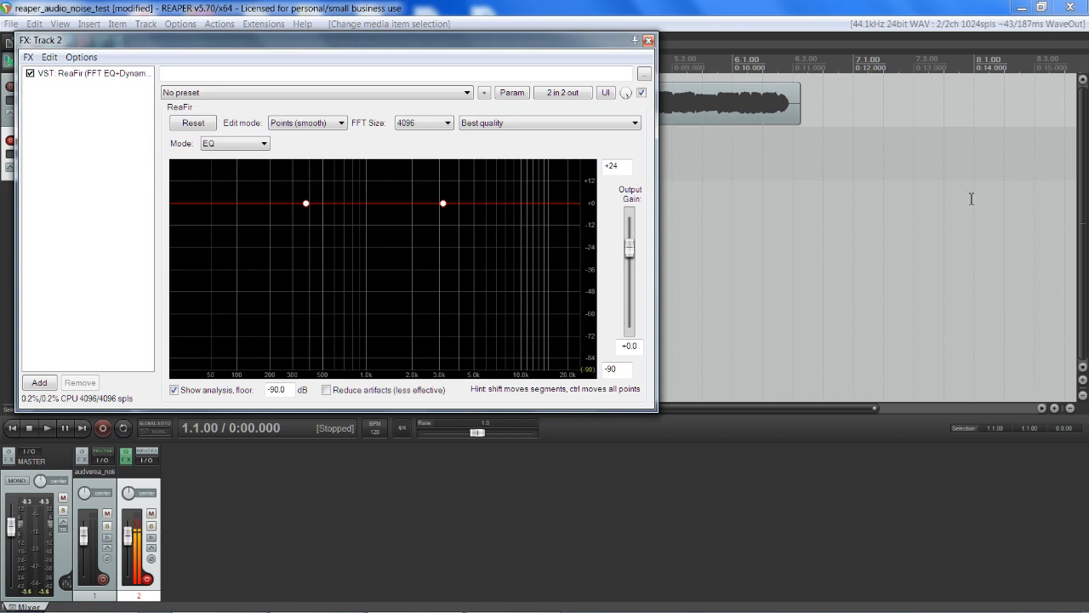
{"action": "mouse_move", "coordinate": [587, 244]}
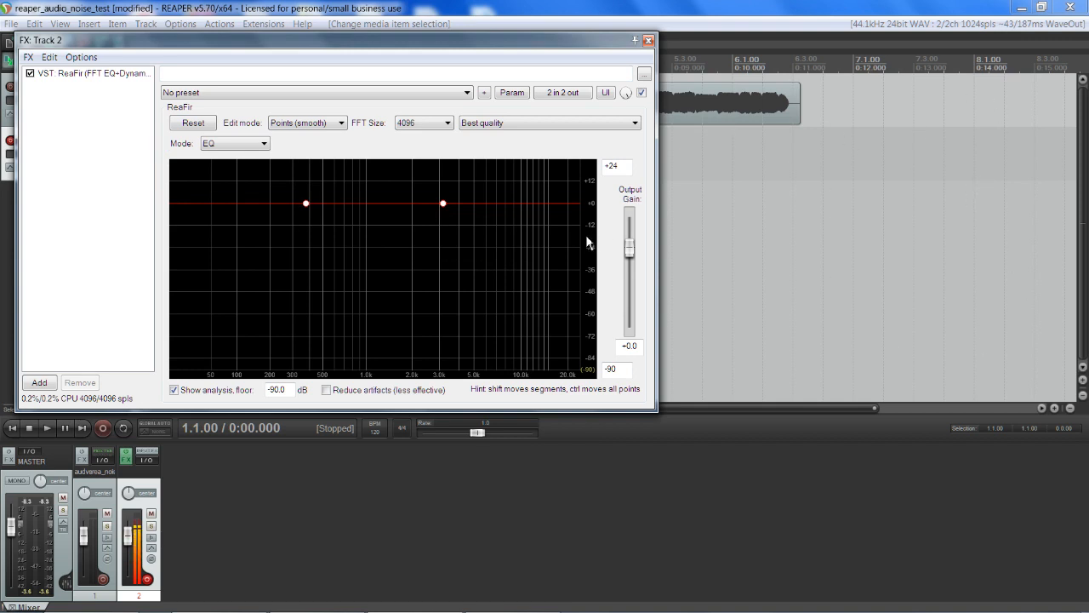
{"action": "mouse_move", "coordinate": [586, 235]}
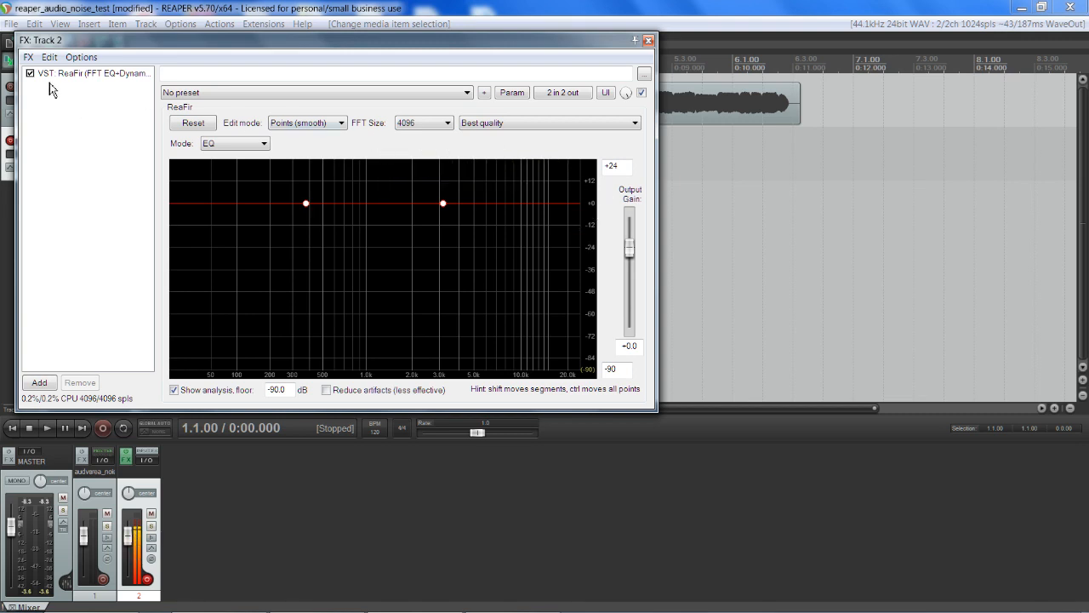
{"action": "left_click", "coordinate": [30, 74]}
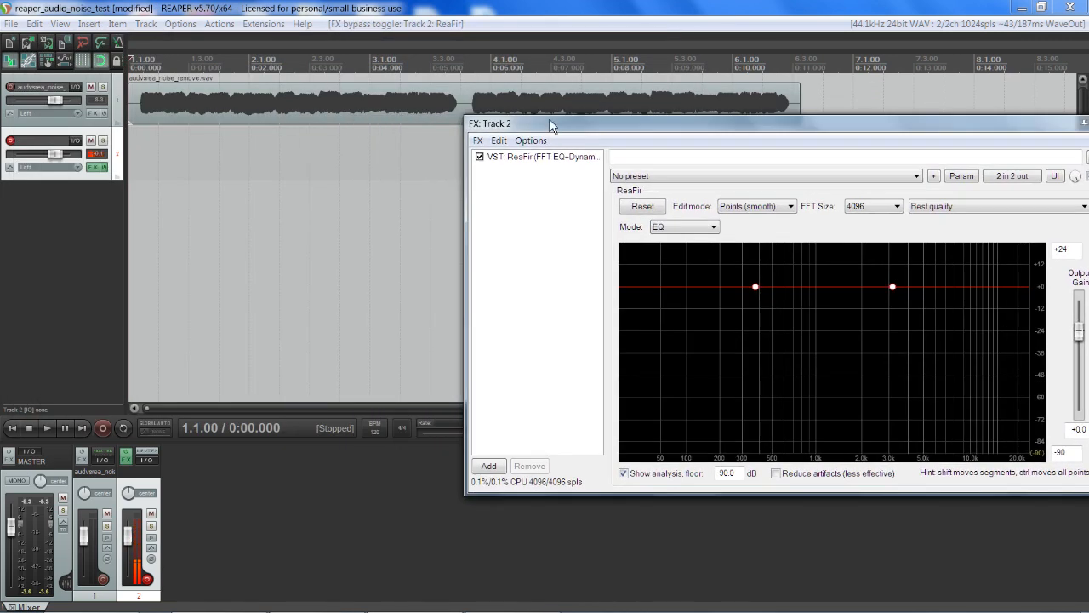
Record a new voice take on track 2, stop, and keep the recorded file.
{"action": "left_click", "coordinate": [102, 427]}
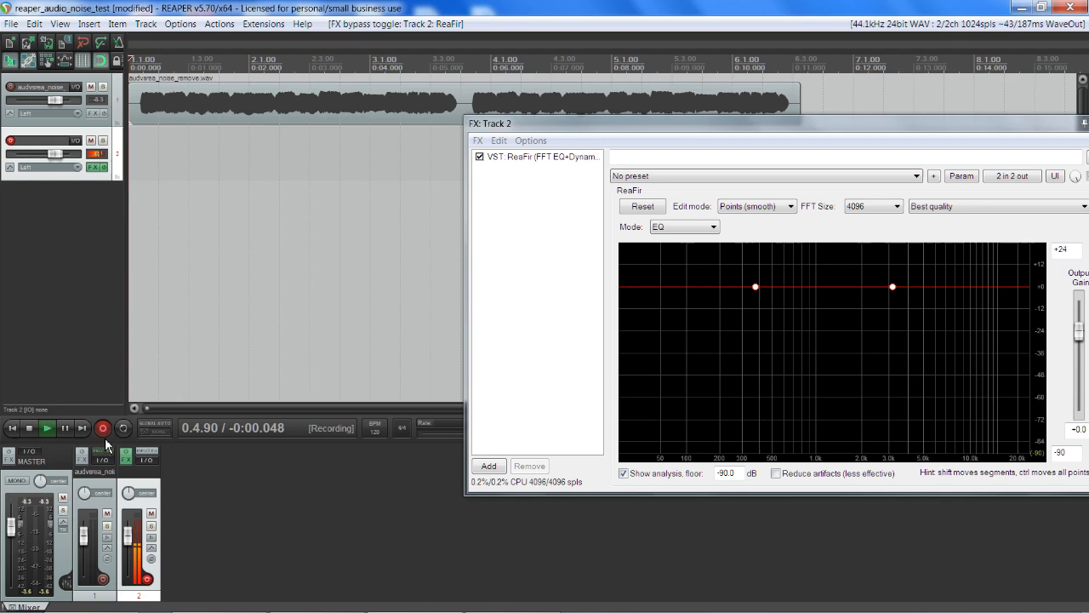
{"action": "left_click", "coordinate": [102, 428]}
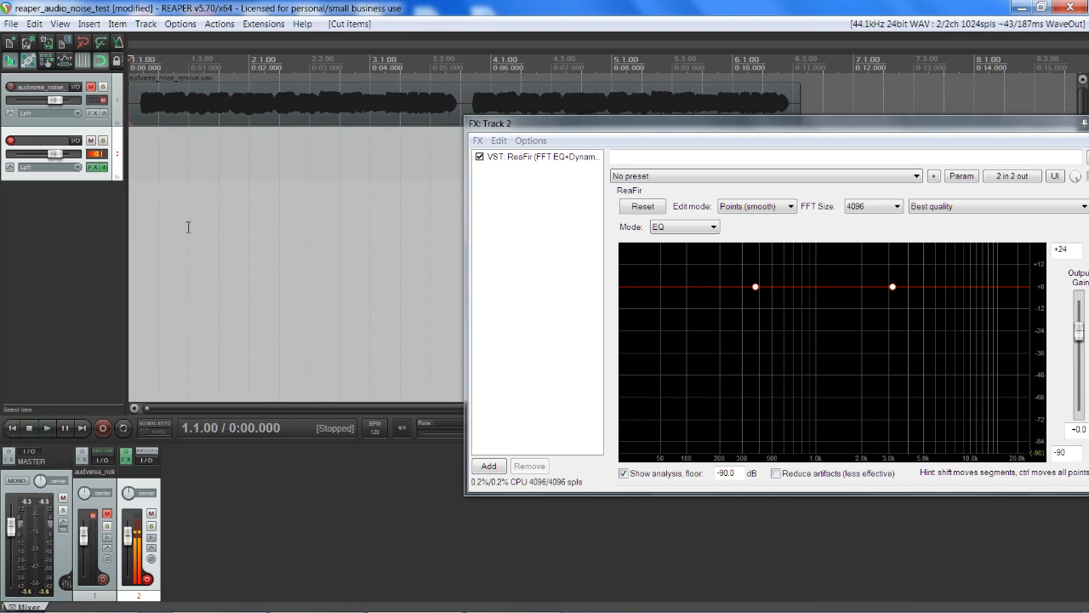
{"action": "left_click", "coordinate": [102, 429]}
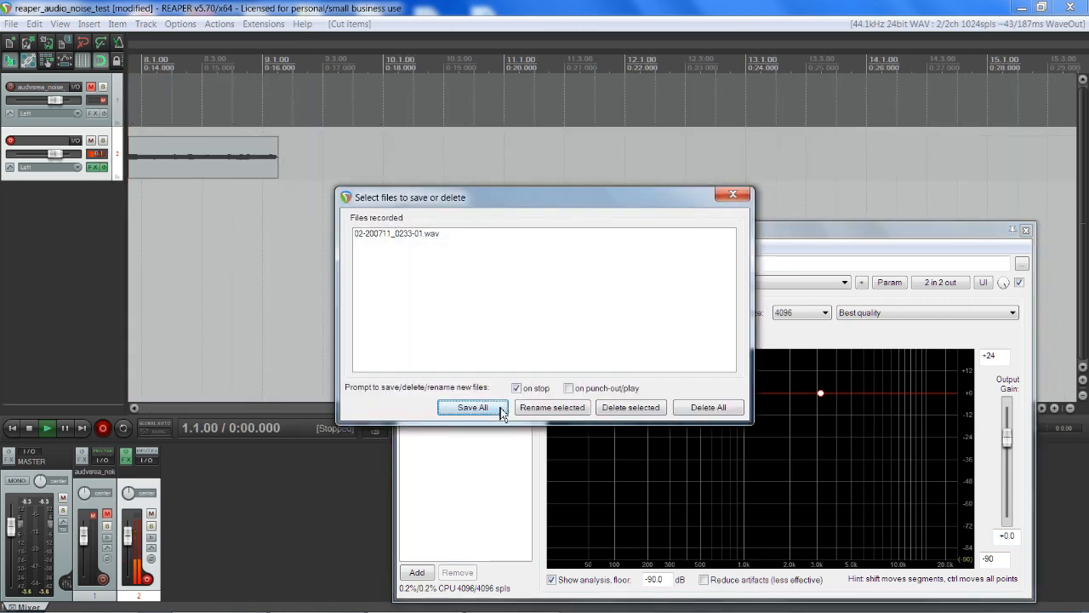
{"action": "left_click", "coordinate": [473, 407]}
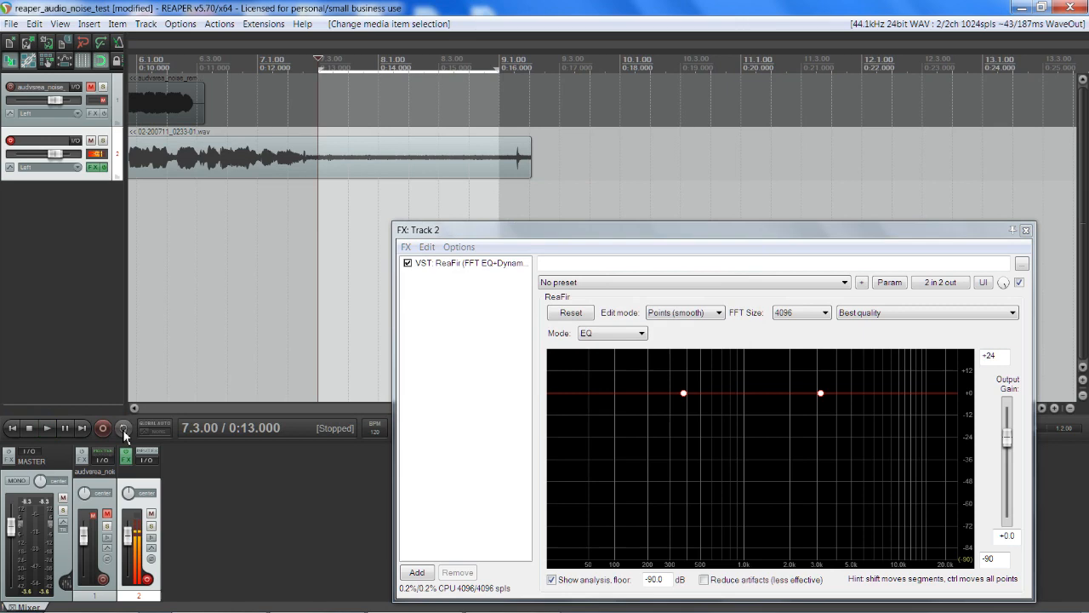
Play the noise-only stretch so ReaFir in Subtract mode builds its noise profile, then stop.
{"action": "left_click", "coordinate": [47, 429]}
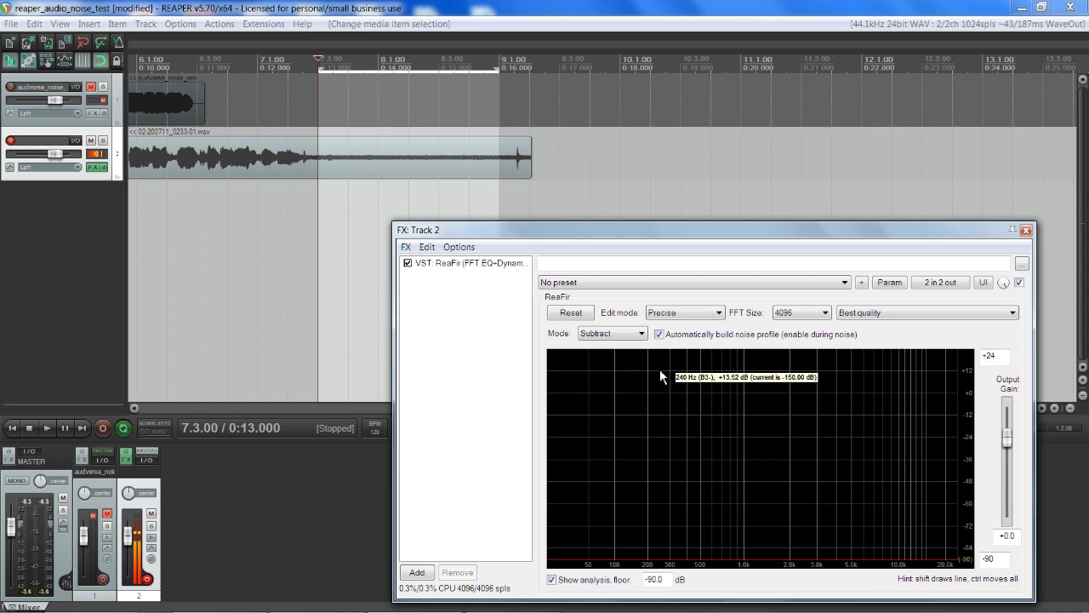
{"action": "left_click", "coordinate": [47, 429]}
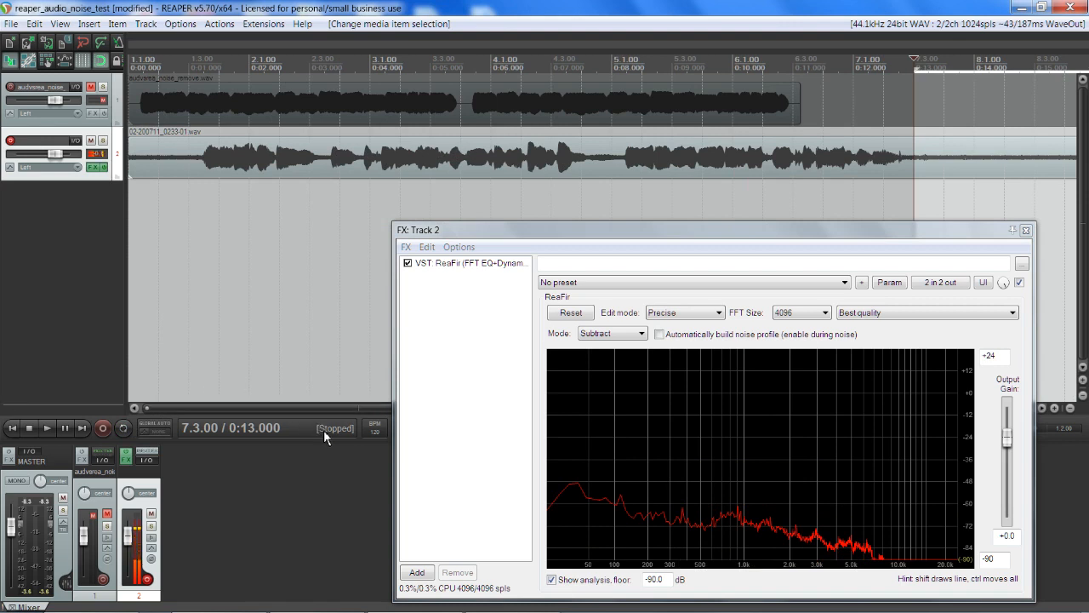
Audition the take with ReaFir bypassed, then re-enabled, leaving noise reduction active.
{"action": "left_click", "coordinate": [409, 262]}
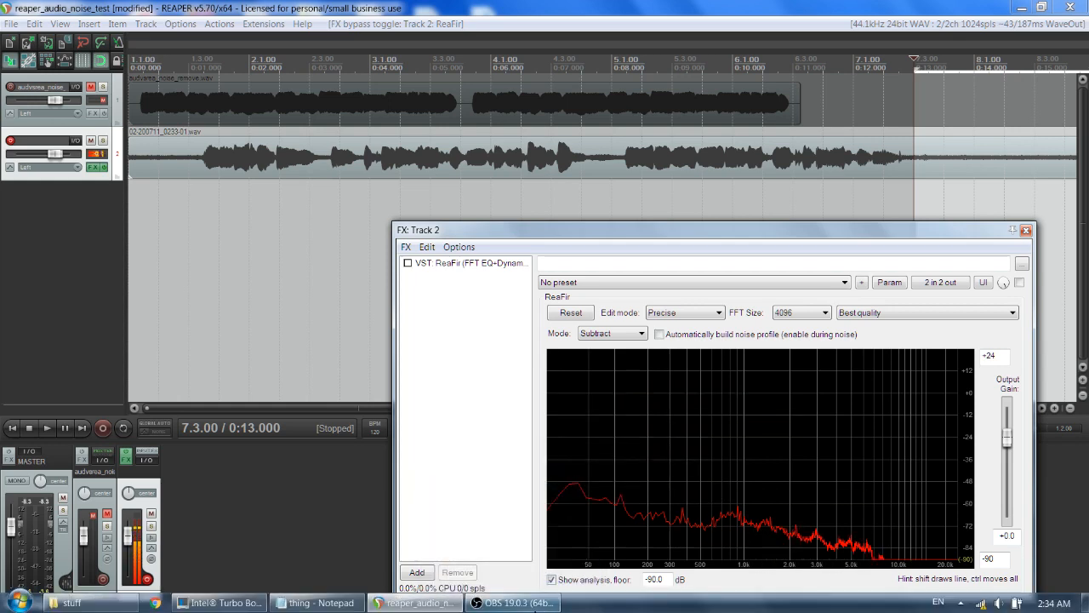
{"action": "left_click", "coordinate": [511, 602]}
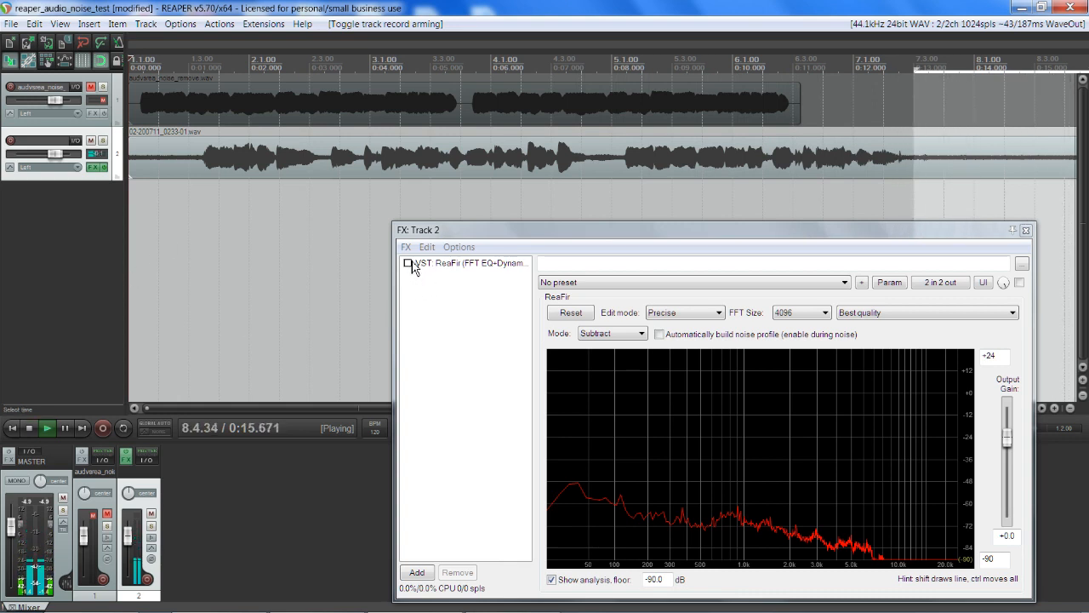
{"action": "left_click", "coordinate": [408, 263]}
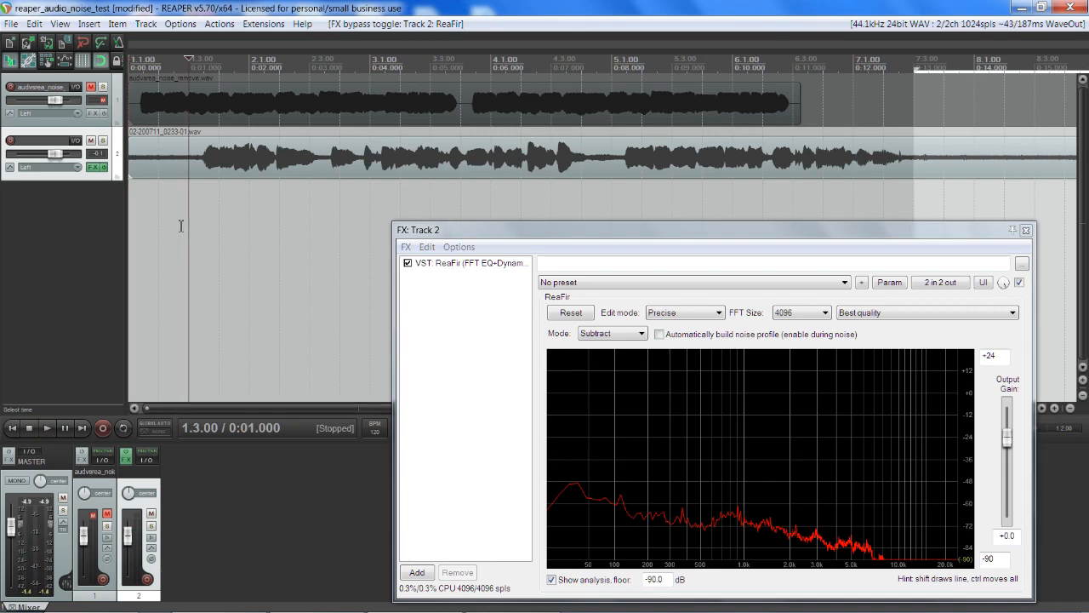
{"action": "left_click", "coordinate": [48, 429]}
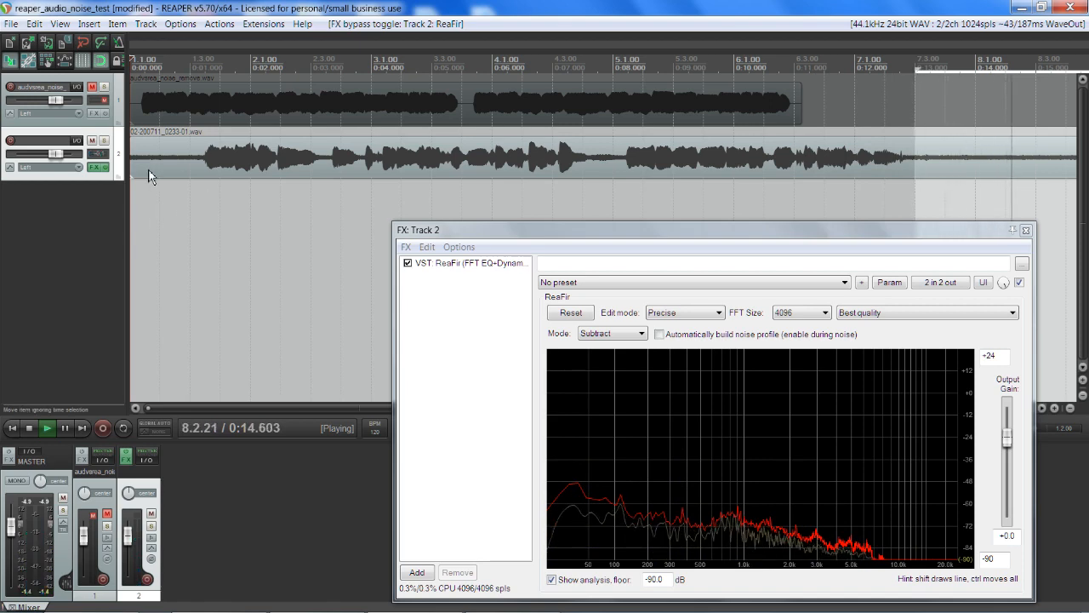
{"action": "left_click", "coordinate": [29, 429]}
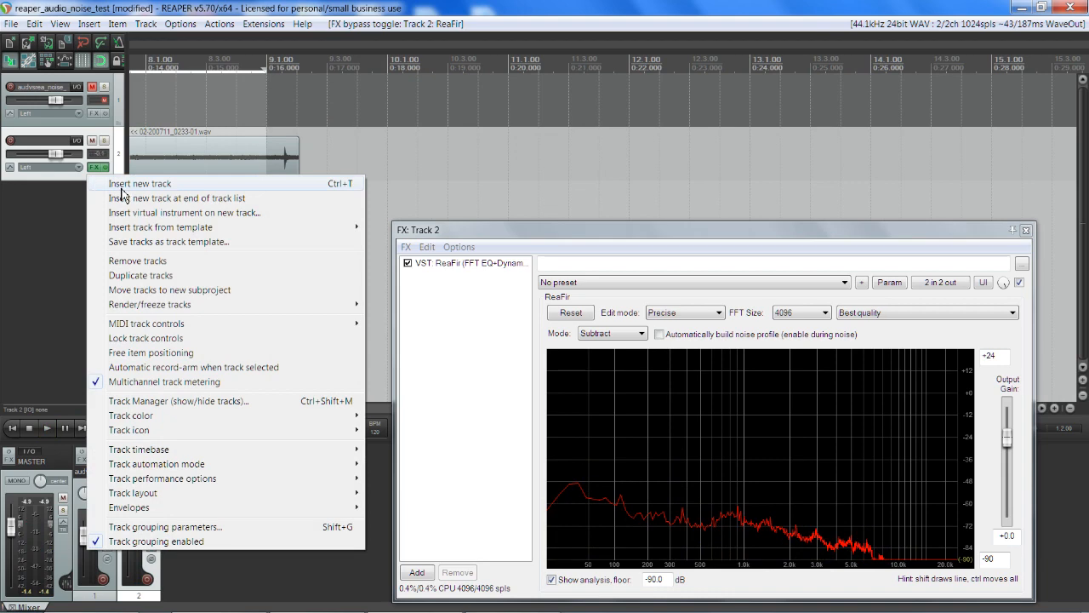
{"action": "mouse_move", "coordinate": [274, 308]}
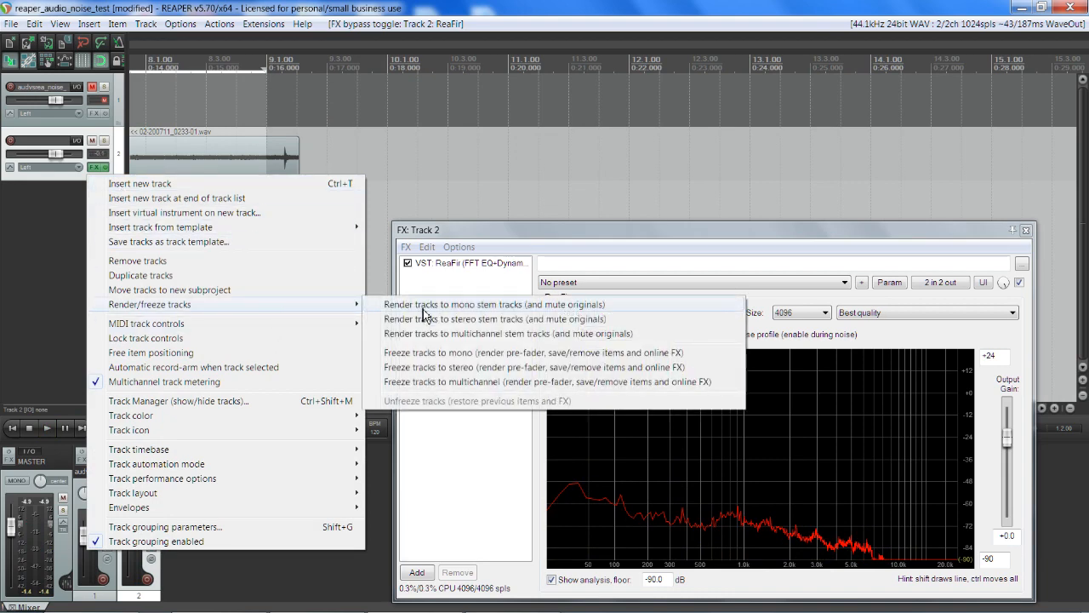
Render to a stereo stem track (muting originals) and hide the original track's FX window.
{"action": "left_click", "coordinate": [491, 318]}
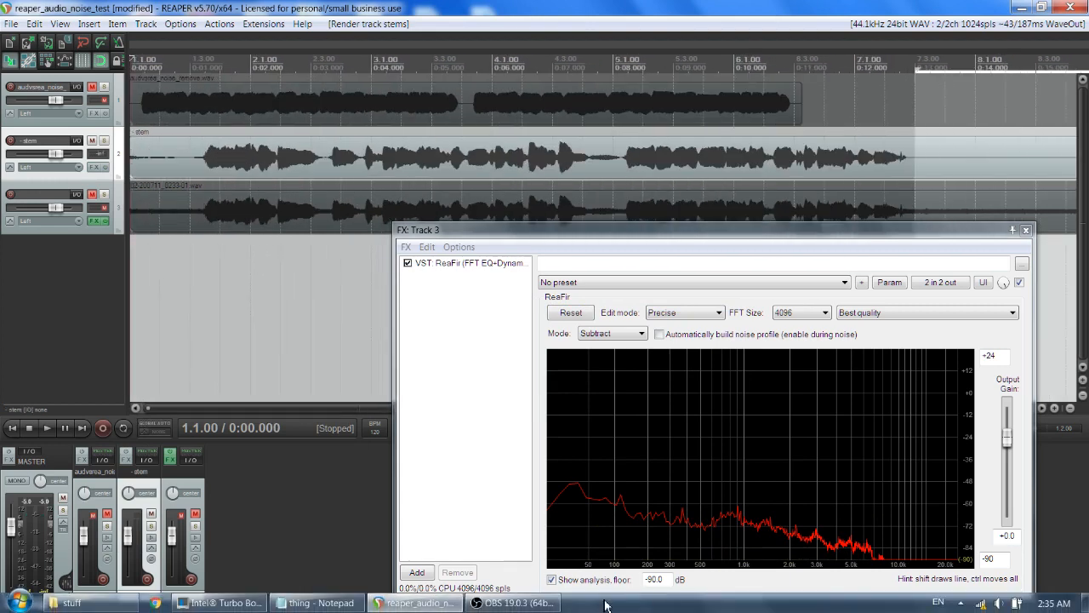
{"action": "left_click", "coordinate": [510, 603]}
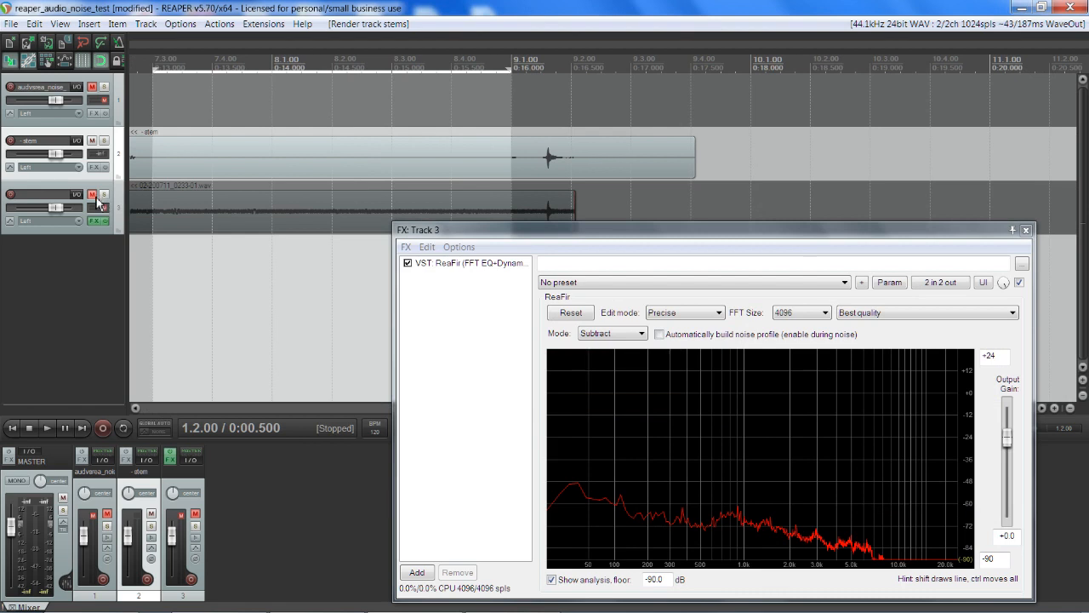
{"action": "left_click", "coordinate": [1025, 230]}
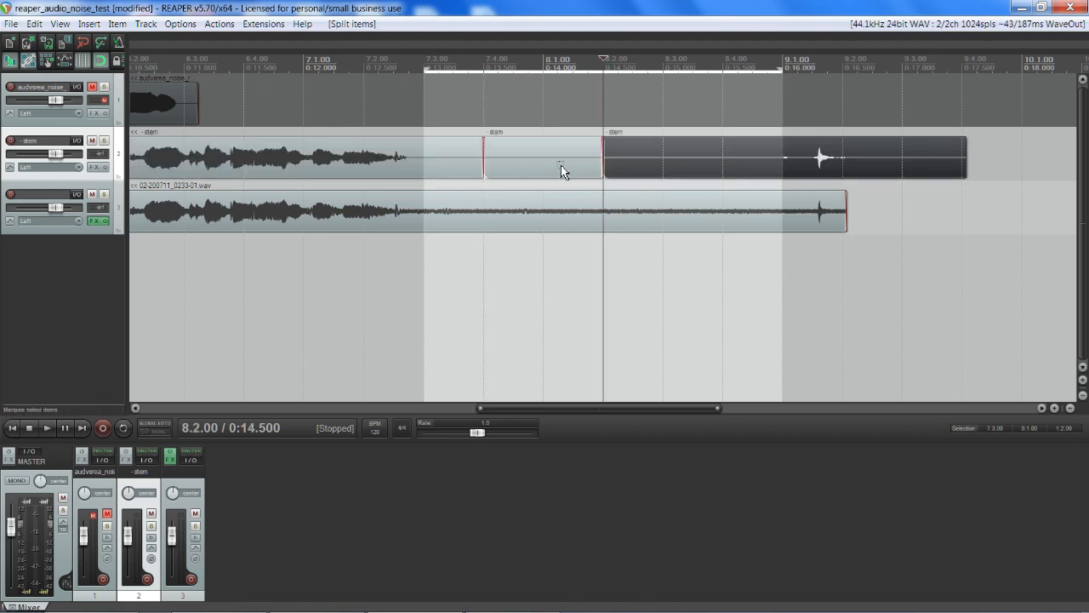
Normalize the split stem piece via Item processing > Normalize items.
{"action": "right_click", "coordinate": [562, 170]}
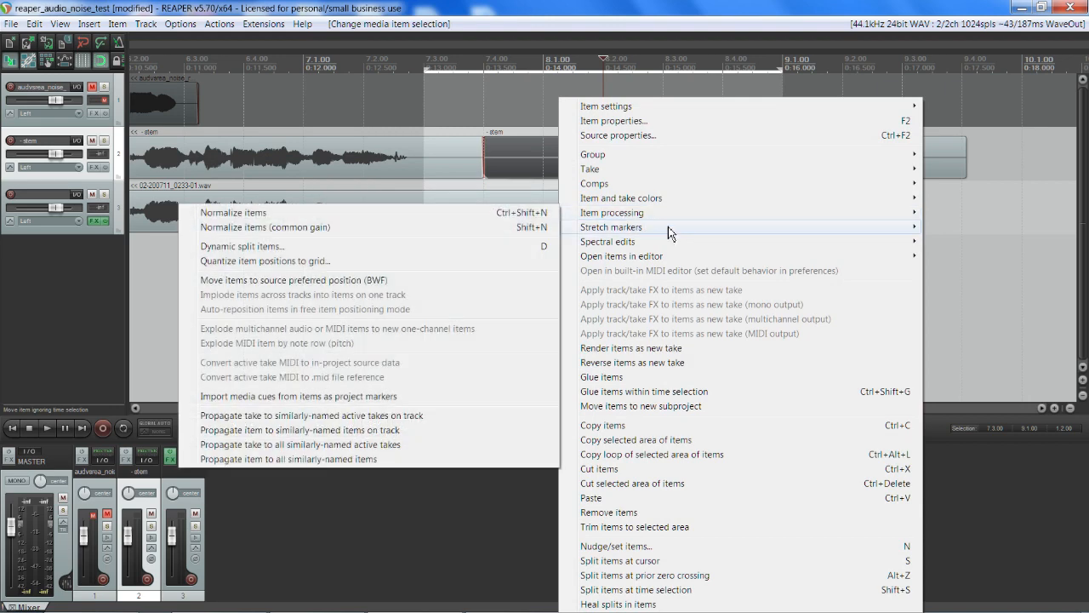
{"action": "mouse_move", "coordinate": [452, 262]}
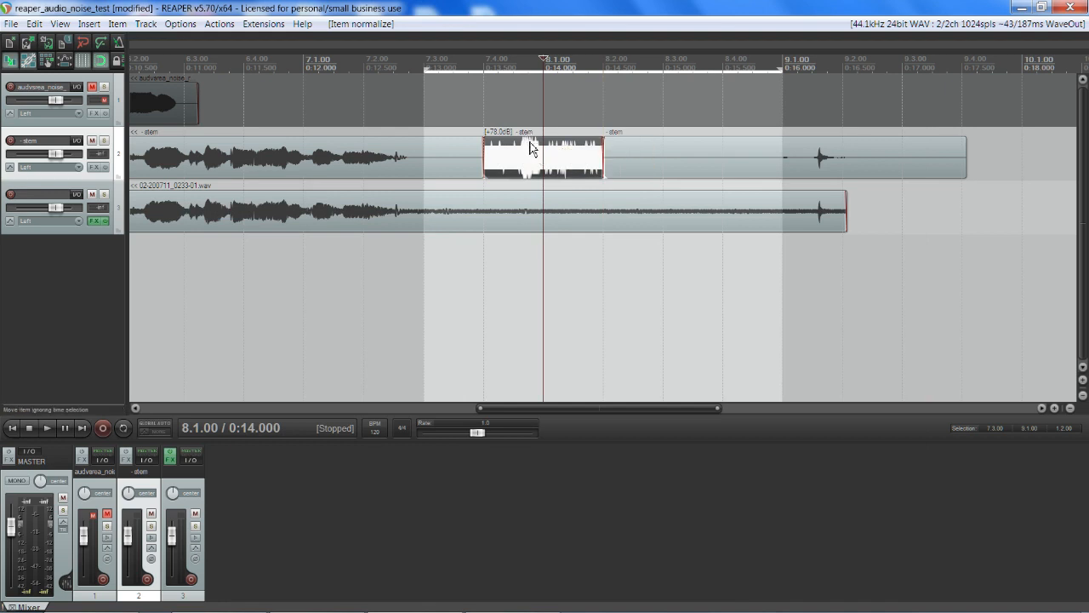
{"action": "left_click_drag", "start_coordinate": [531, 150], "coordinate": [531, 174]}
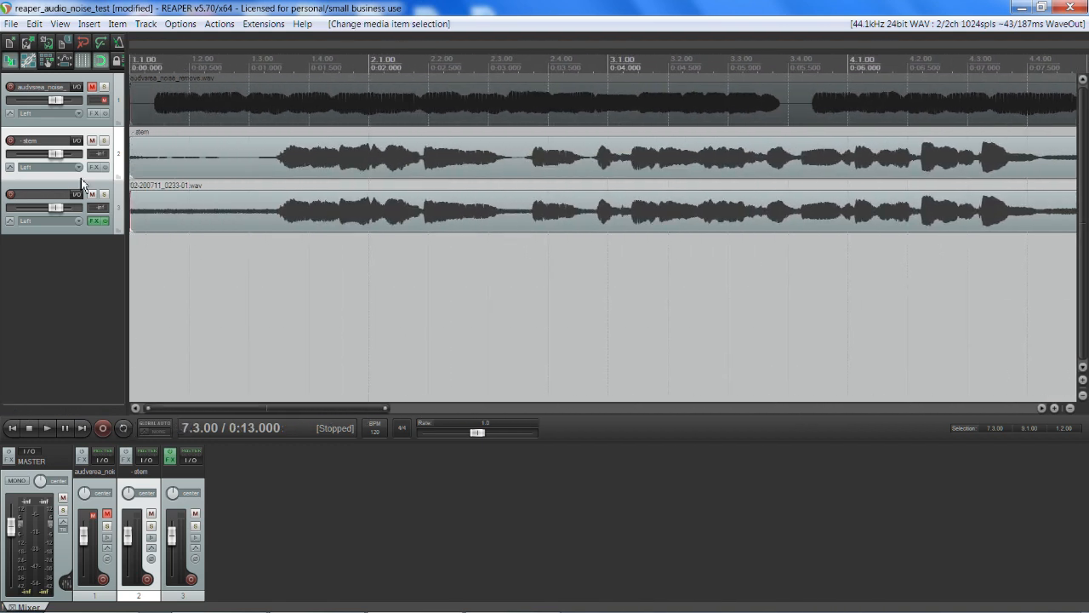
Solo the stem track for comparison, then switch to OBS.
{"action": "left_click", "coordinate": [104, 140]}
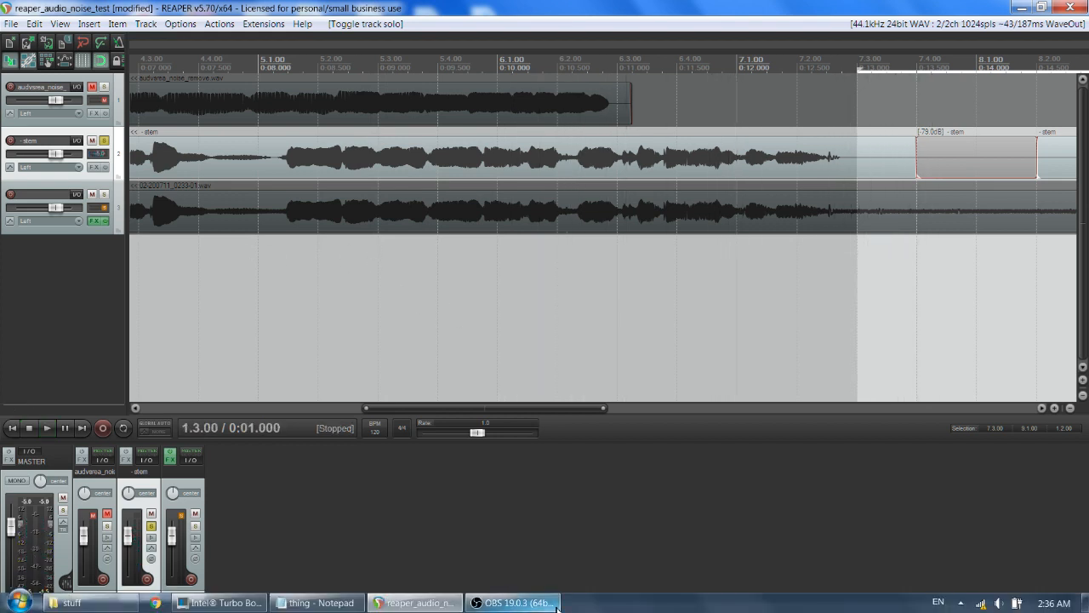
{"action": "left_click", "coordinate": [511, 602]}
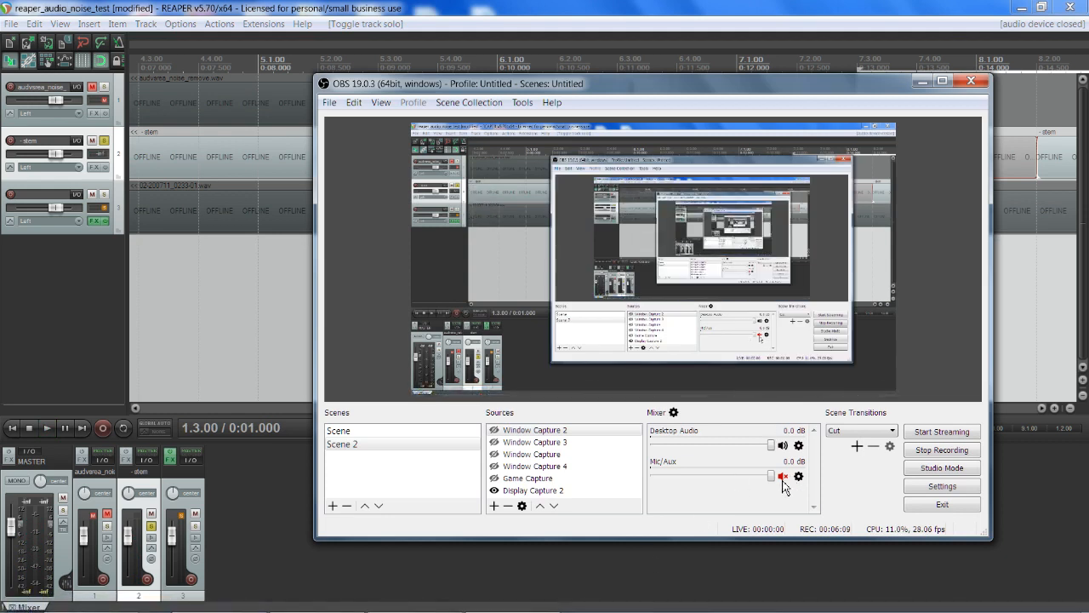